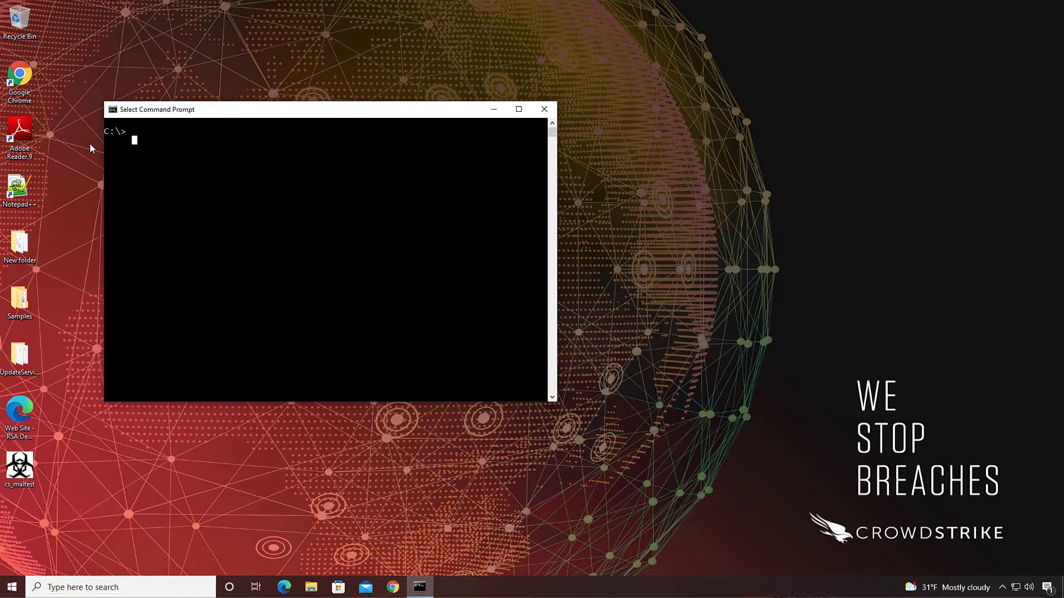
Confirm csagent is RUNNING and netstat shows ESTABLISHED cloud connections, then stop the listing.
type("sc query csagent")
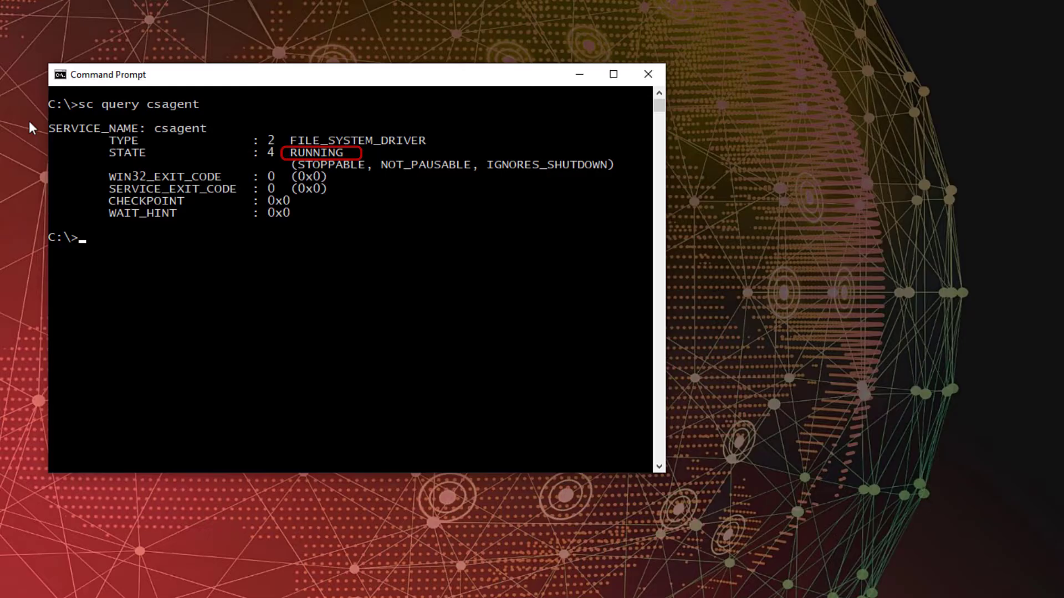
type("n")
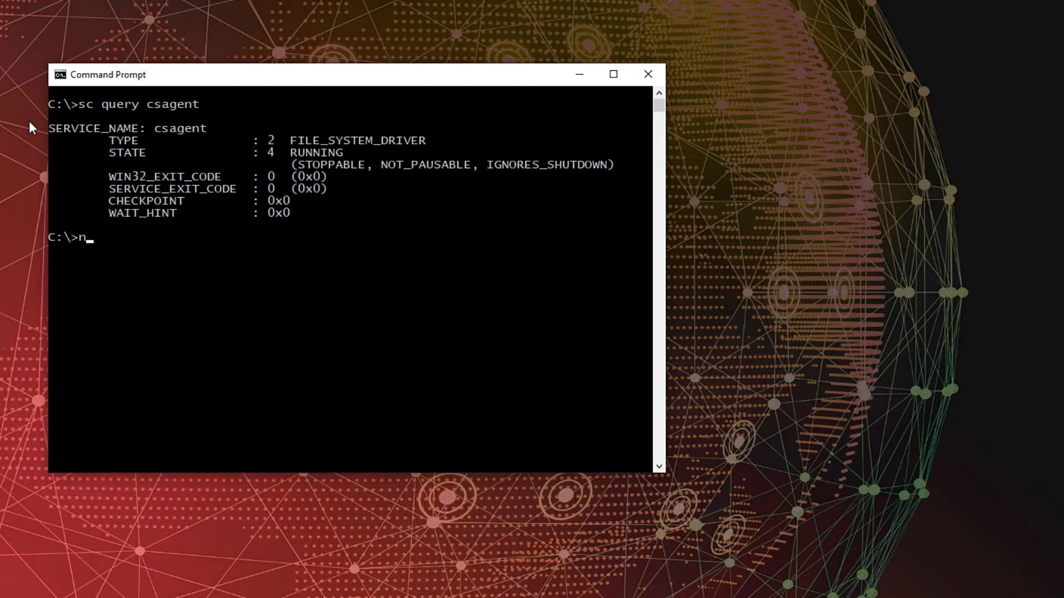
type("etstat -f")
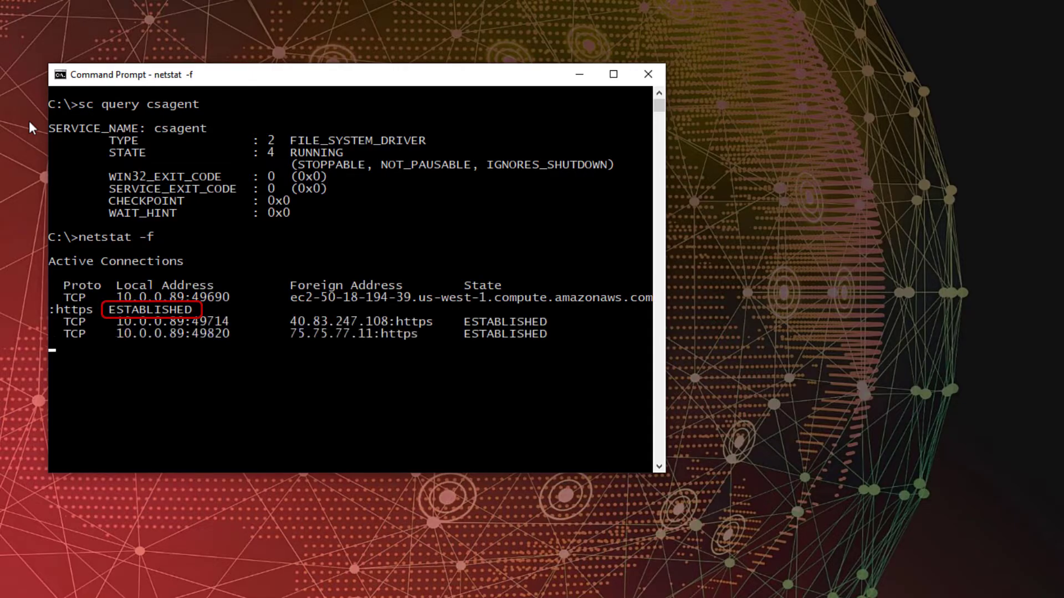
key("ctrl+c")
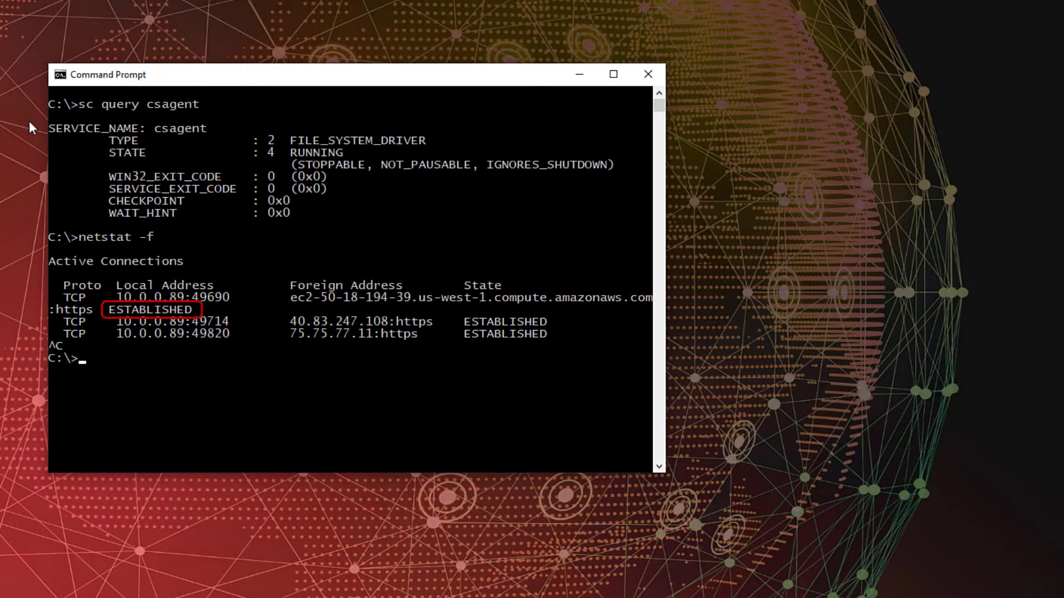
Clear the screen and run 'choice /m crowdstrike_sample_detection', answering Y.
type("cl")
type("choice /m crowd")
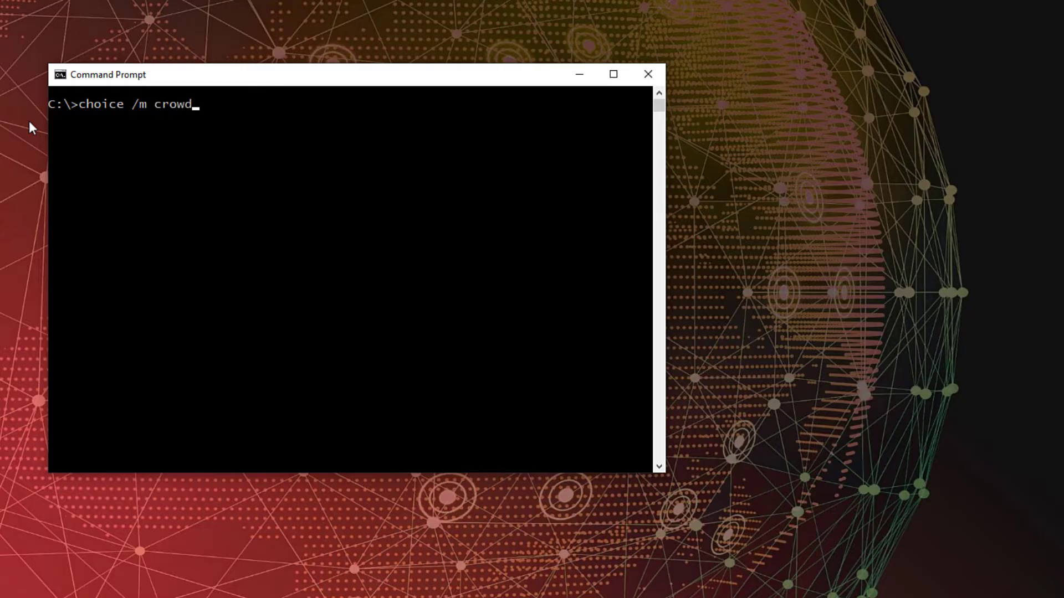
type("strike_sample")
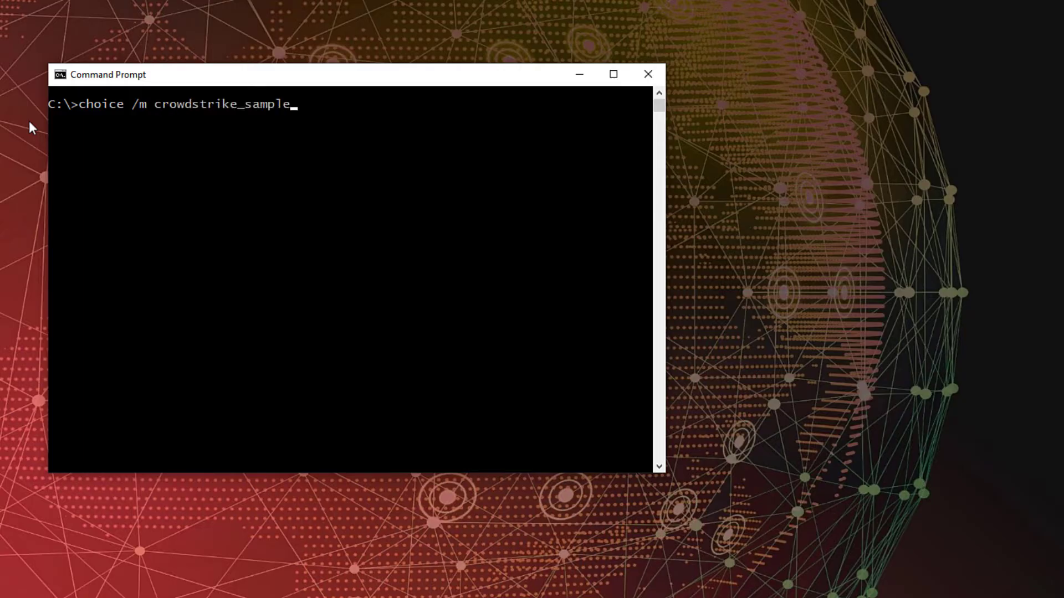
type("_detection")
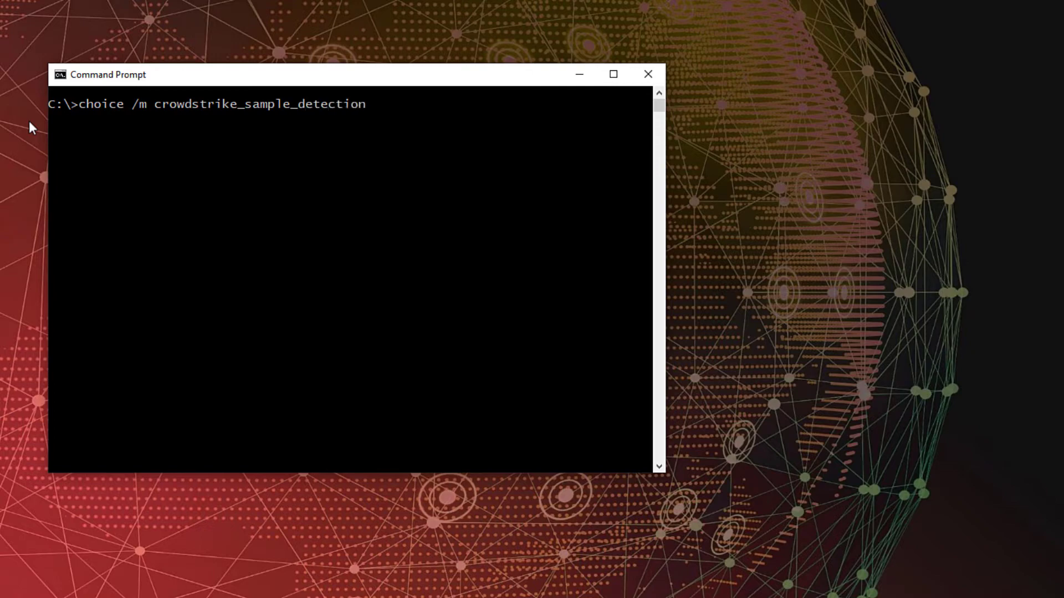
type("Y")
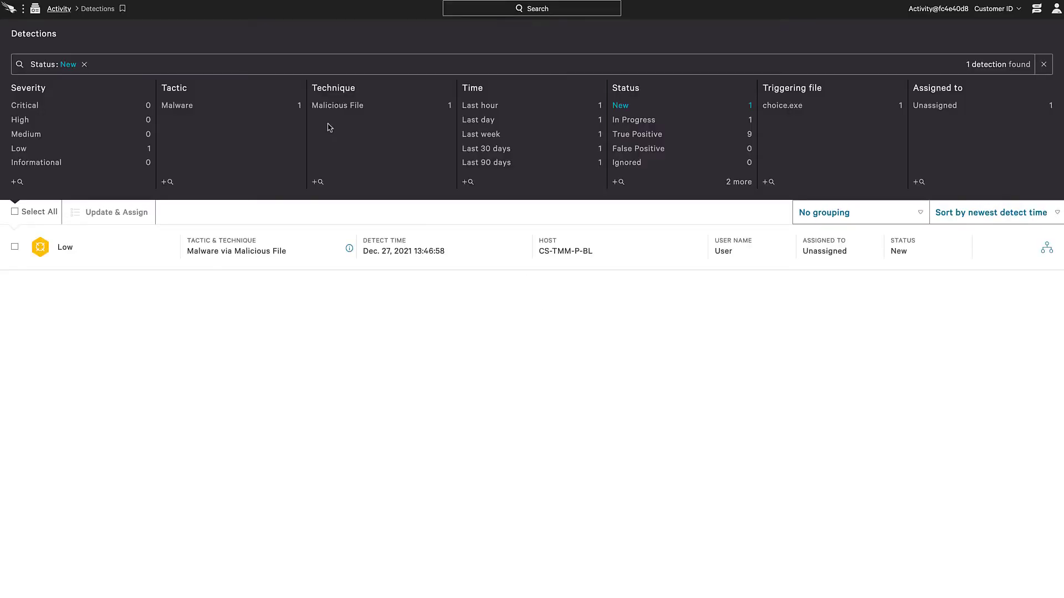
mouse_move(309, 256)
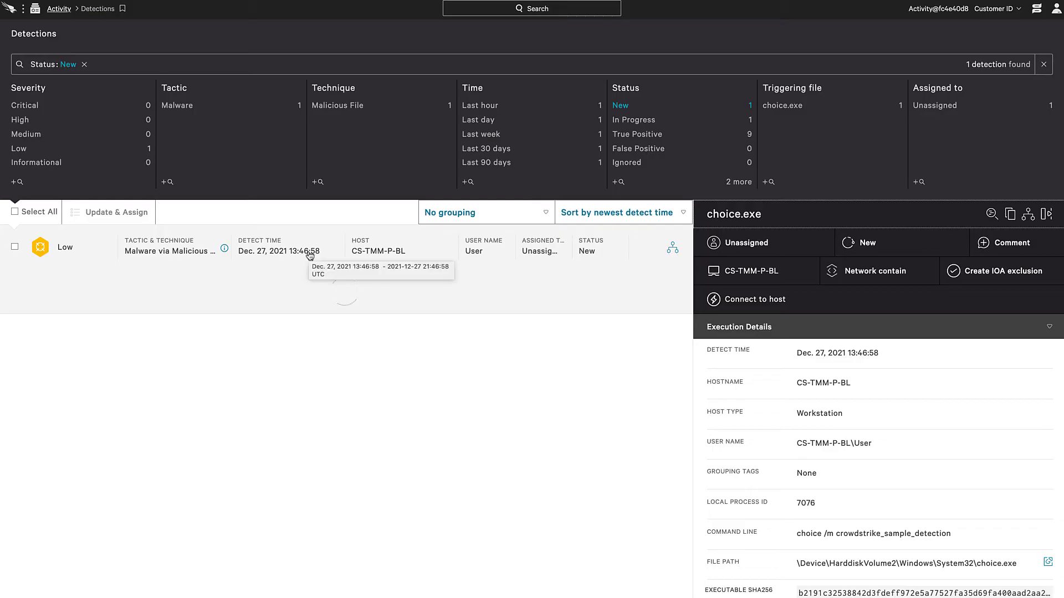
Expand the Low choice.exe detection and scroll through its process tree and Execution Details.
left_click(671, 246)
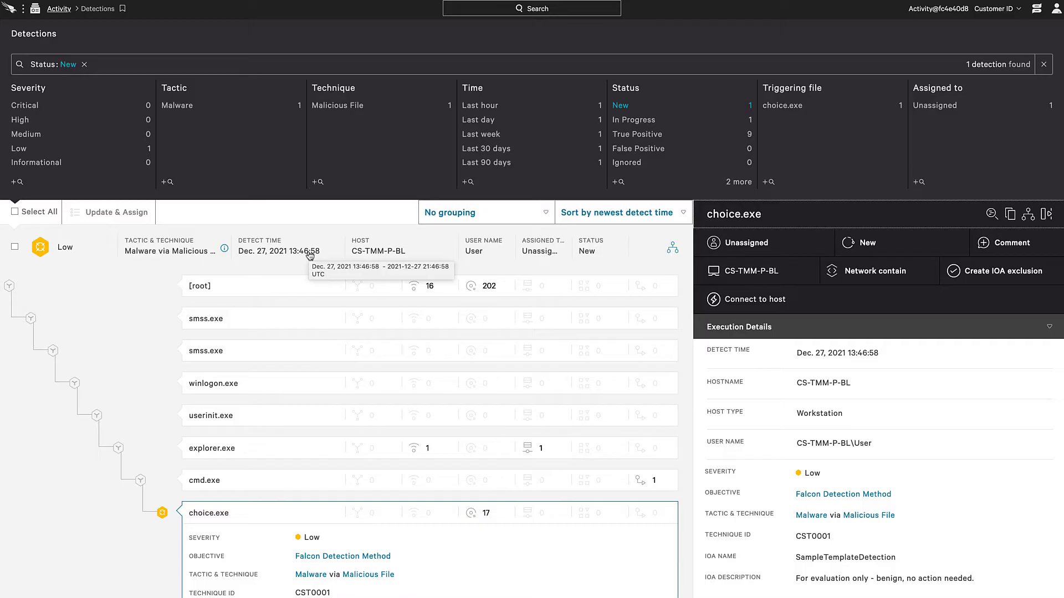
scroll("down", 3)
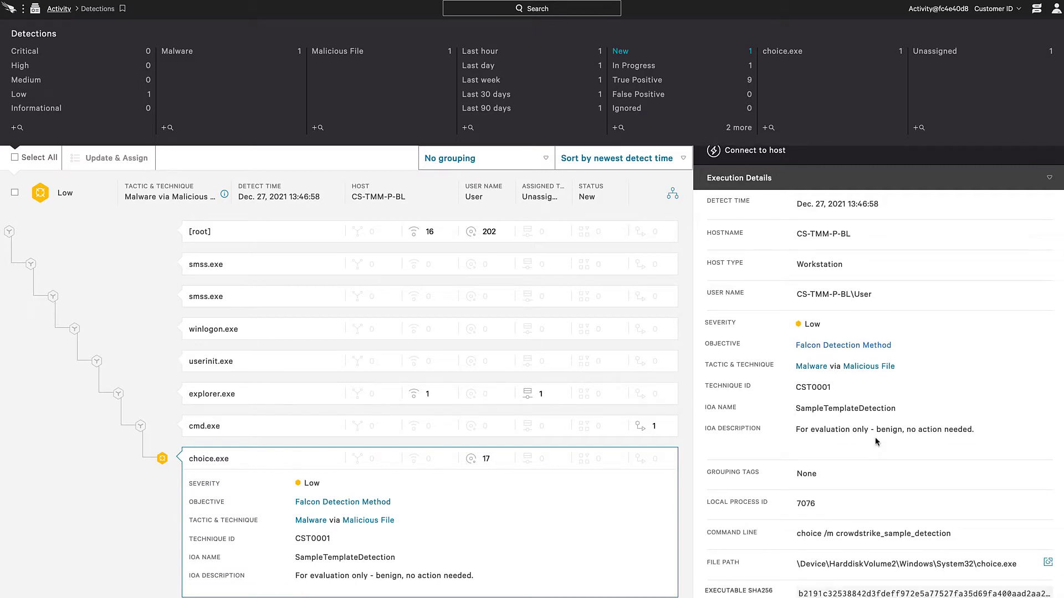
scroll("down", 3)
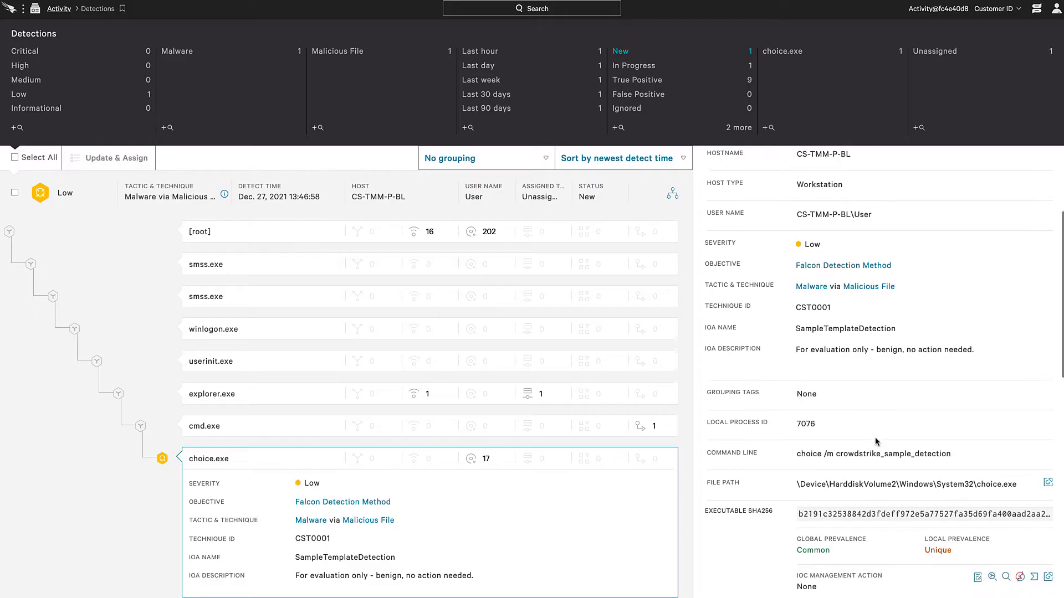
scroll("down", 3)
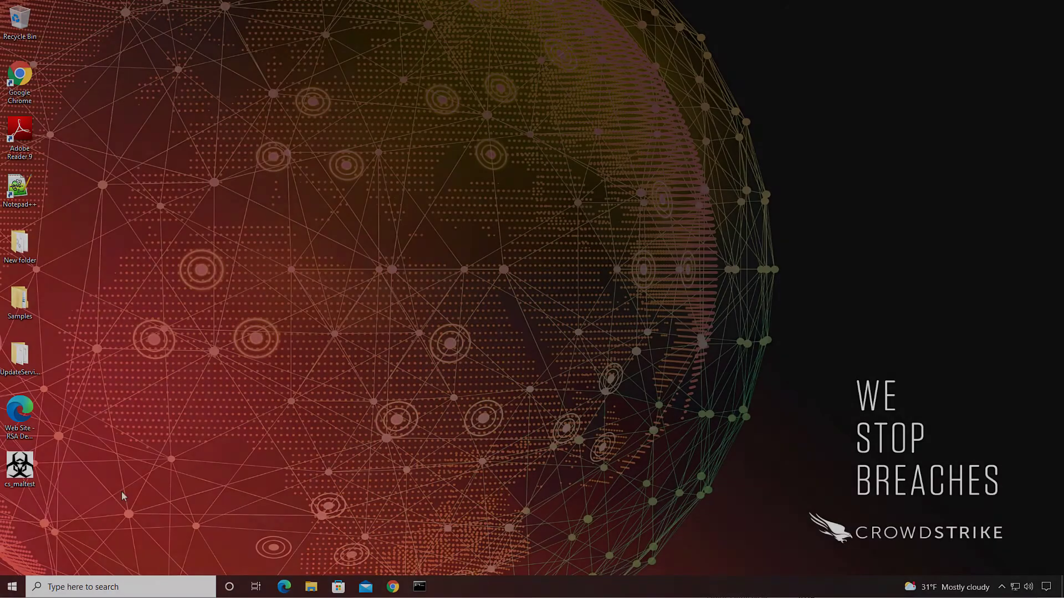
mouse_move(105, 489)
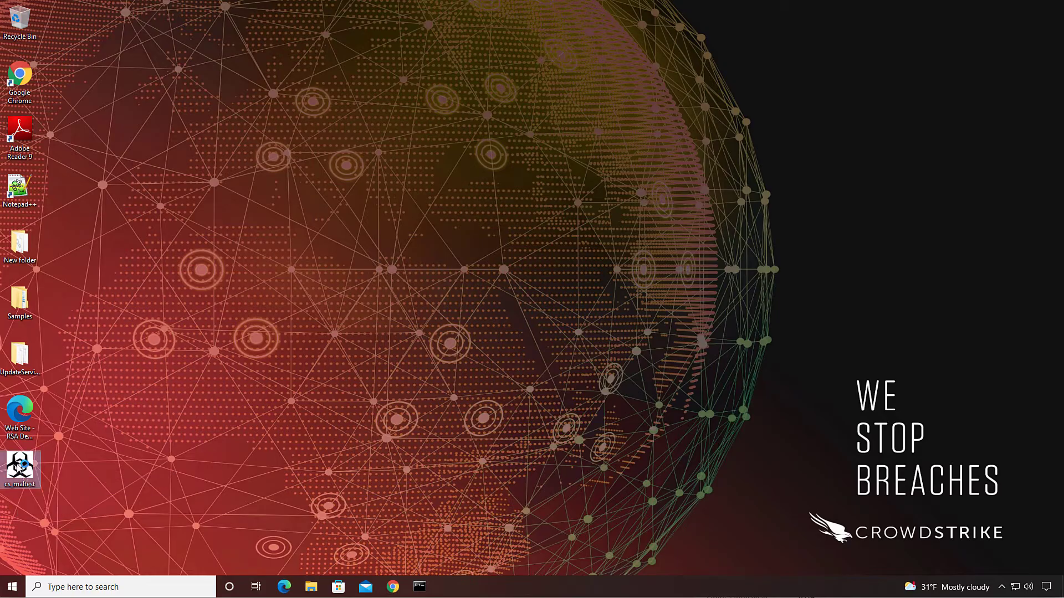
Run cs_maltest from the desktop past the security warning and dismiss the access error.
double_click(20, 469)
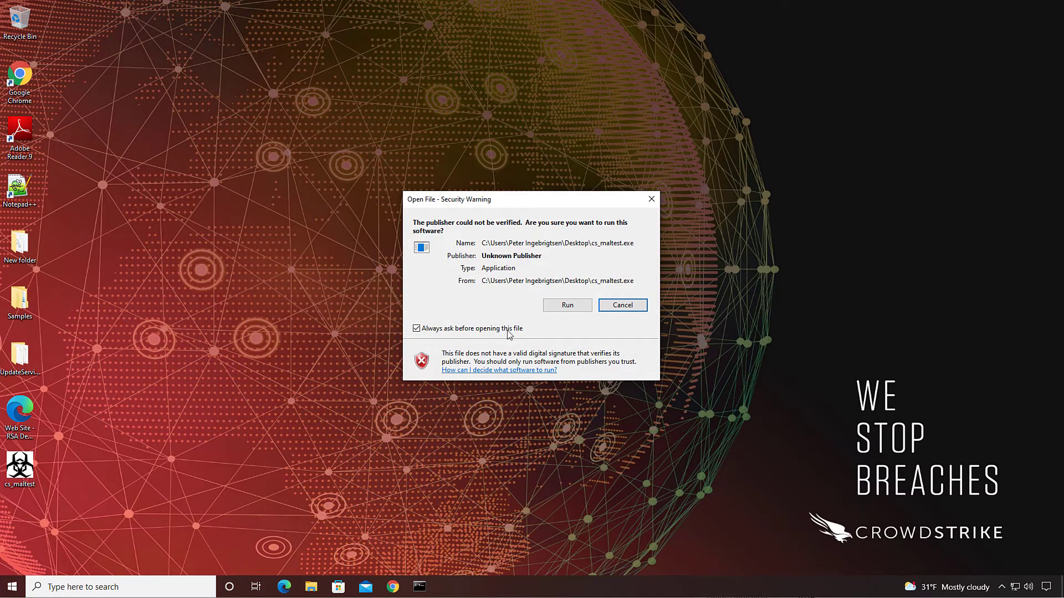
left_click(567, 304)
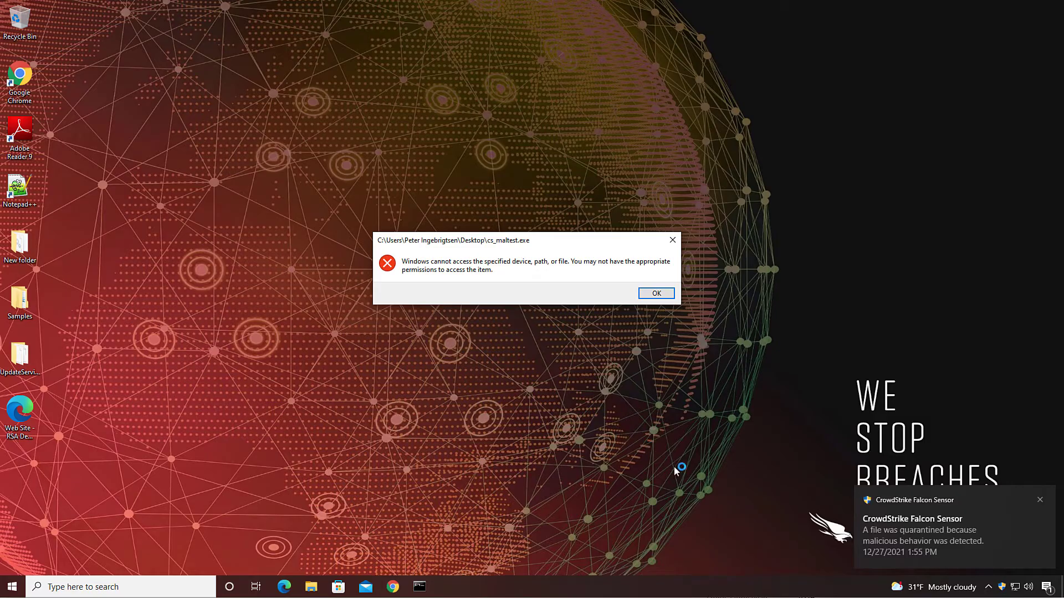
mouse_move(656, 314)
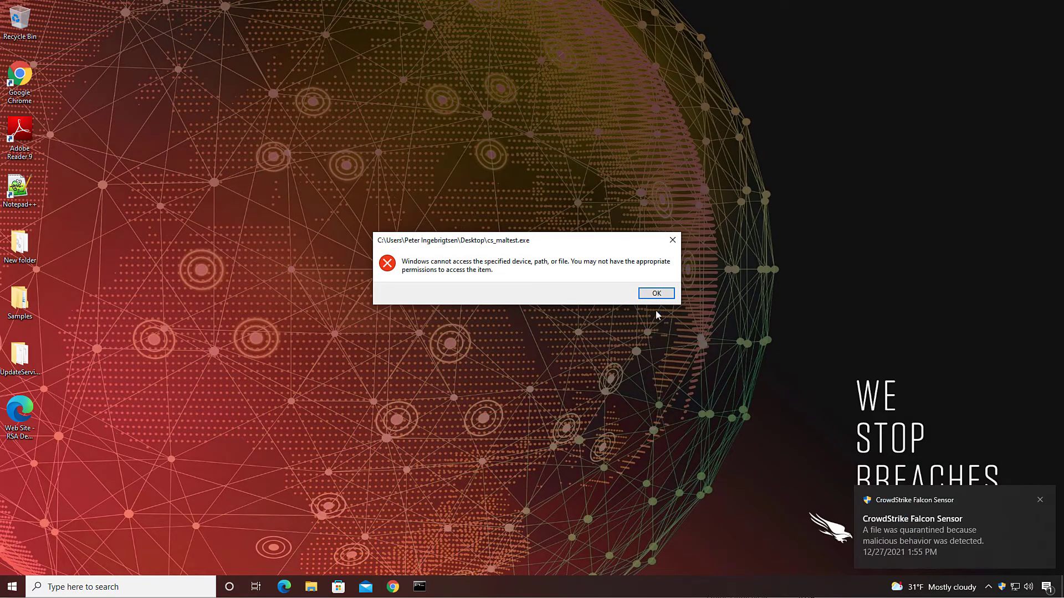
left_click(655, 293)
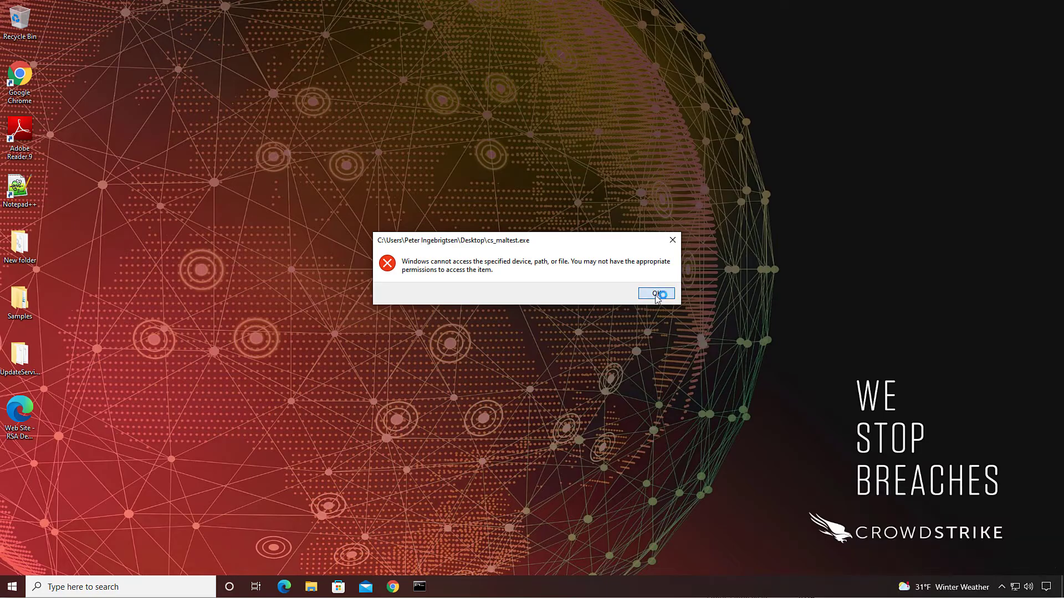
left_click(655, 293)
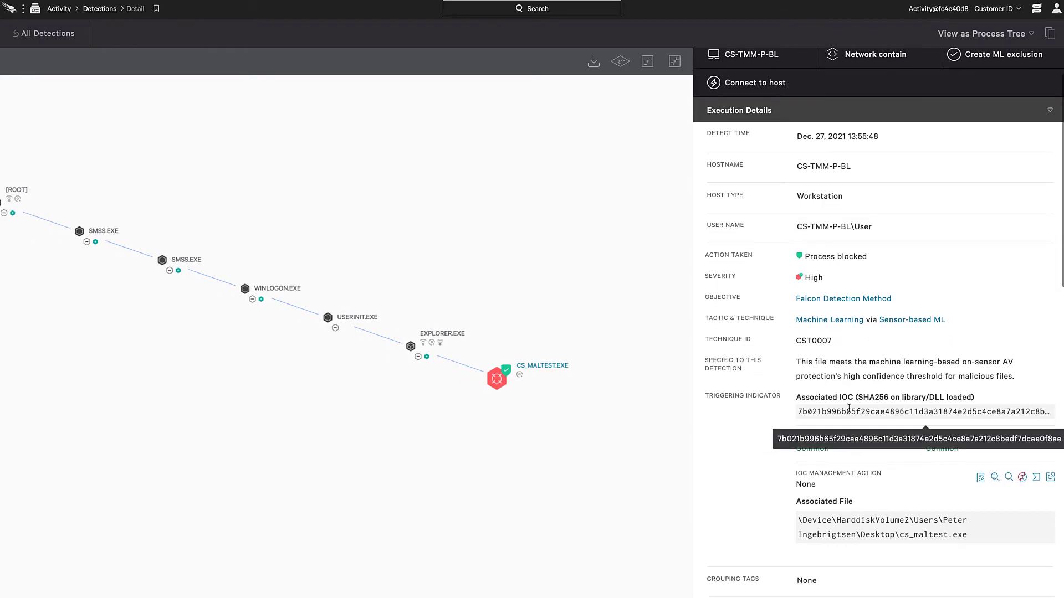
Scroll the cs_maltest.exe detection's Execution Details to review Action Taken and file.
scroll("down", 3)
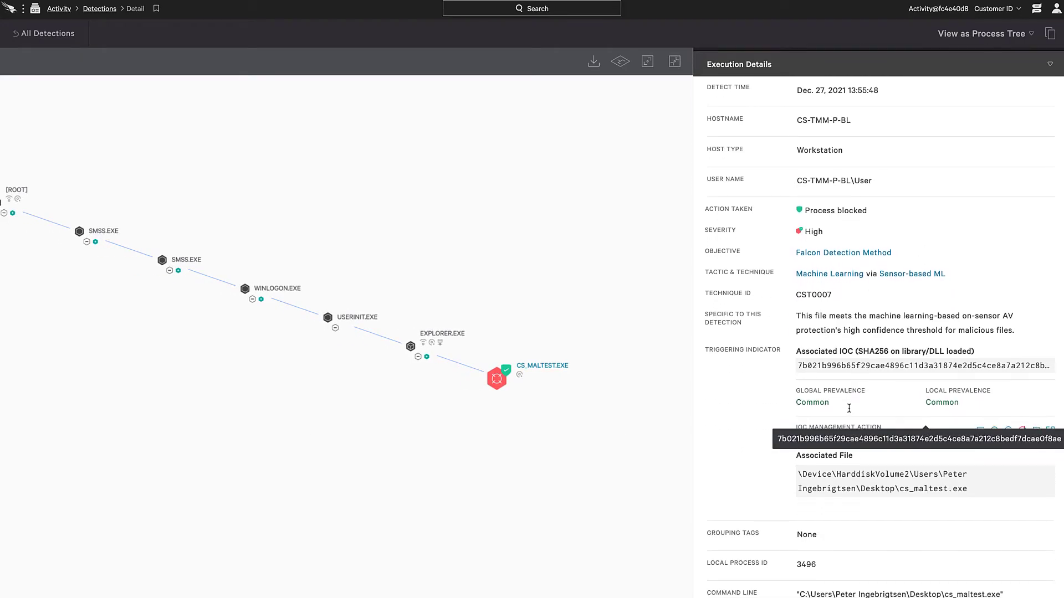
scroll("down", 3)
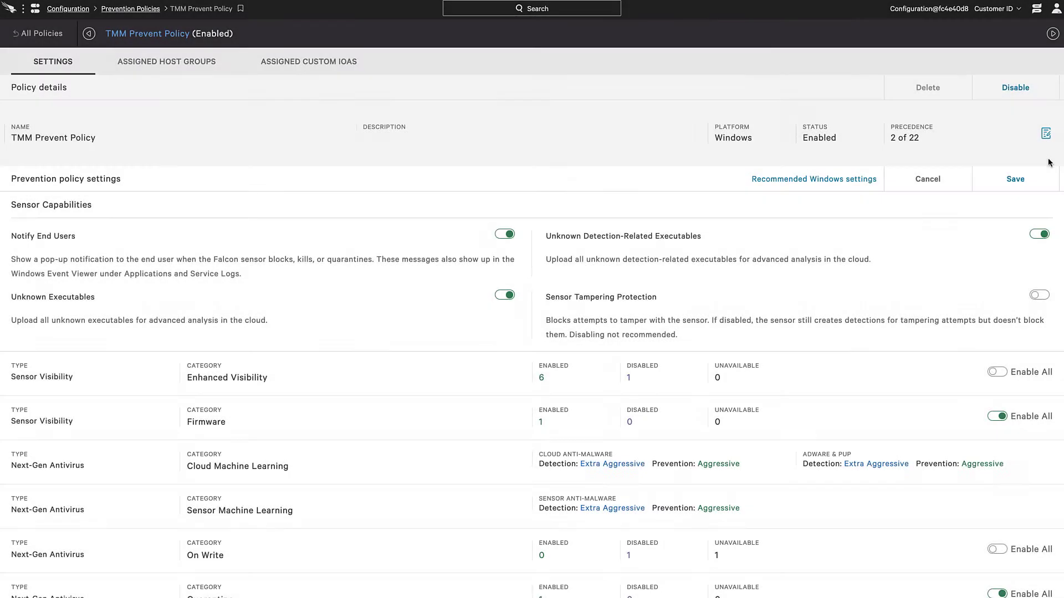
mouse_move(420, 500)
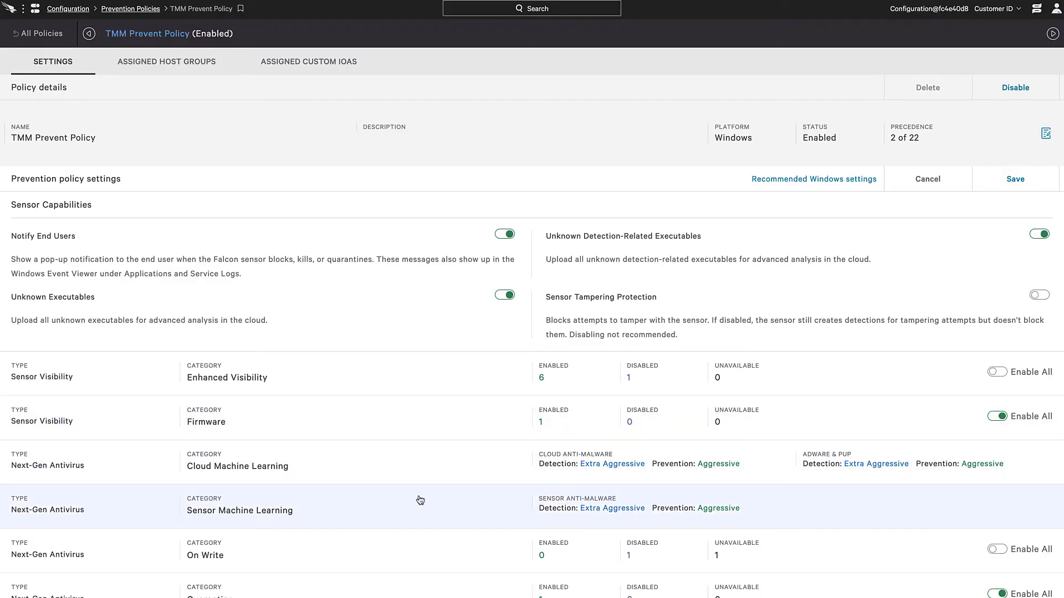
Expand Next-Gen Antivirus On Write in TMM Prevent Policy and enable all toggles.
scroll("down", 3)
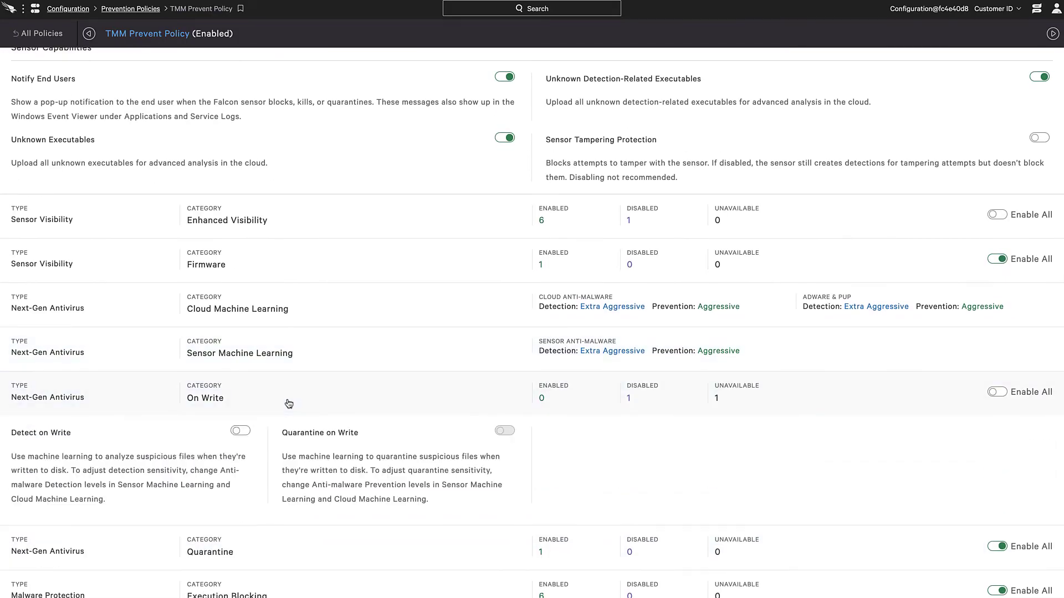
left_click(997, 392)
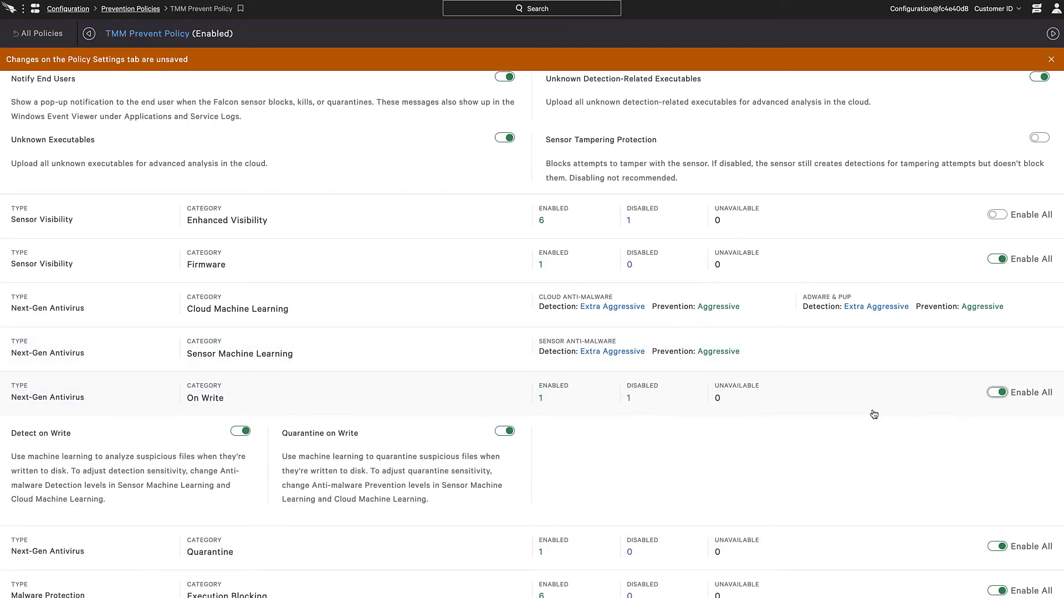
left_click(1015, 202)
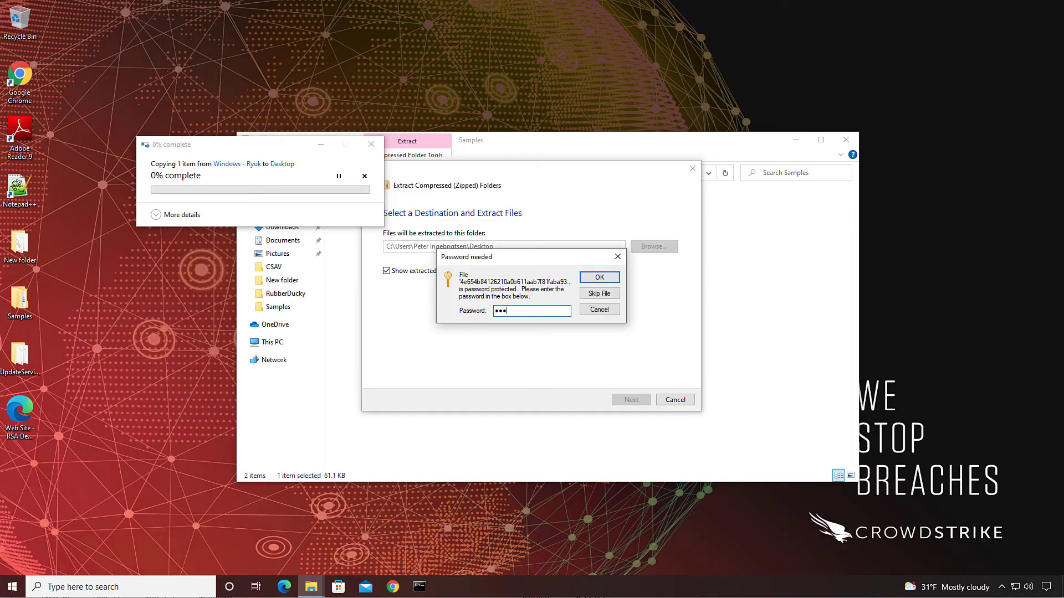
Submit the archive password to extract the Windows - Ryuk sample.
left_click(598, 277)
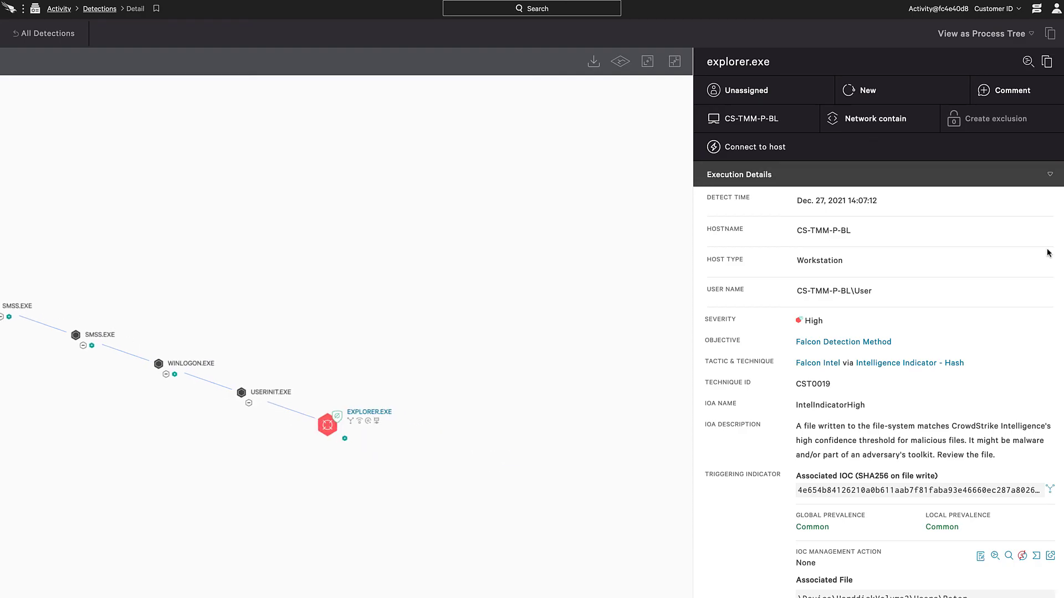
mouse_move(1030, 279)
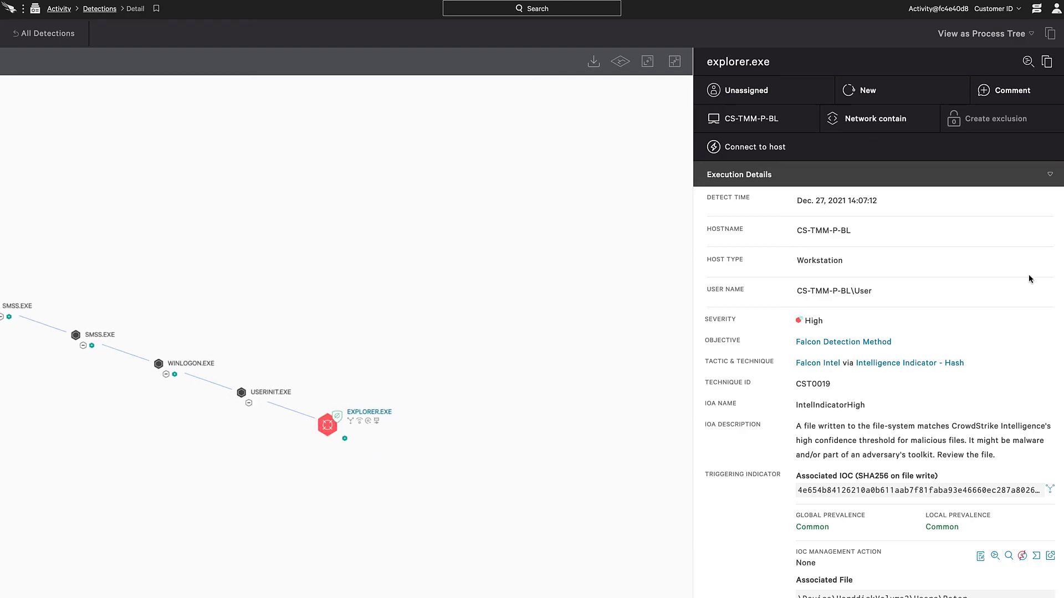